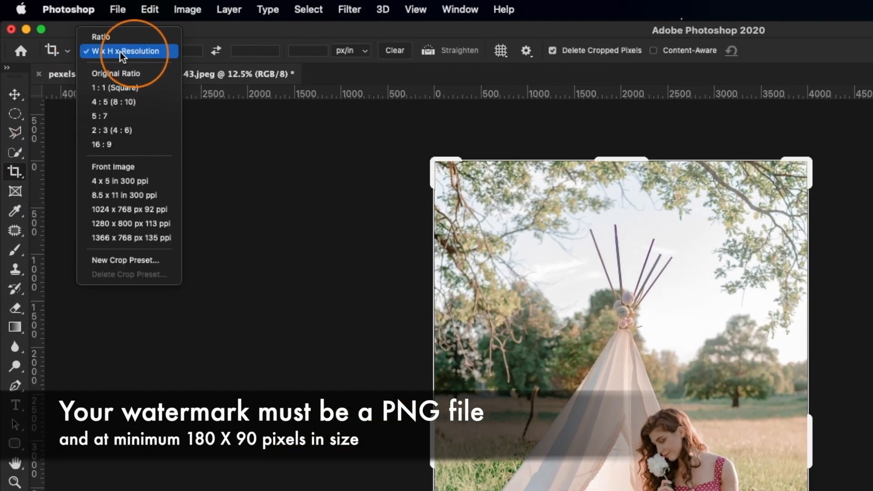
Set the Crop tool to W x H x Resolution with 600 px width and 800 px height
{"action": "left_click", "coordinate": [123, 51]}
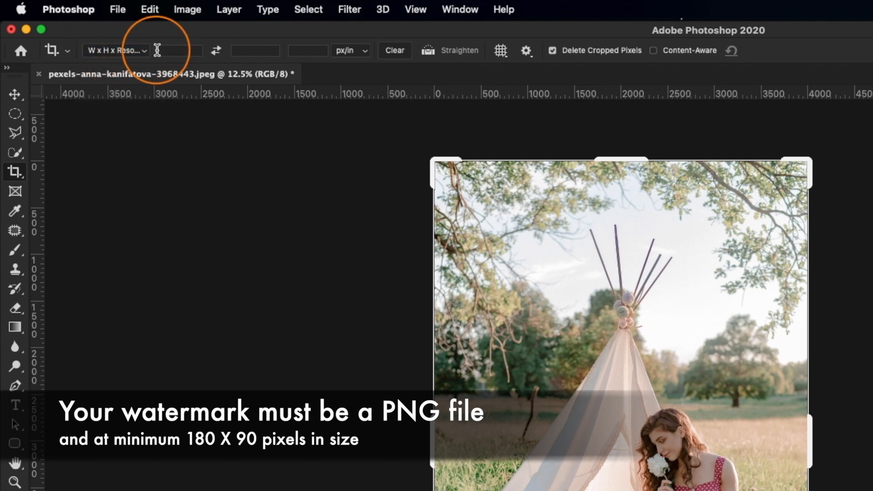
{"action": "left_click", "coordinate": [179, 51]}
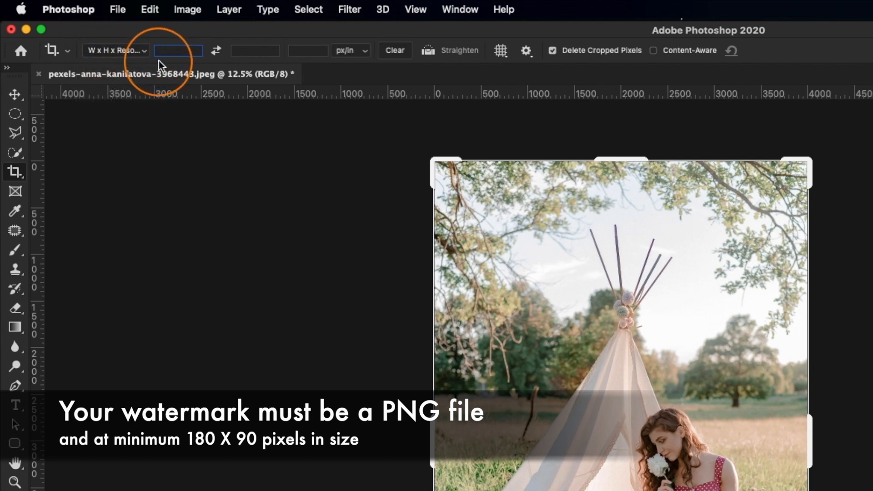
{"action": "type", "text": "600"}
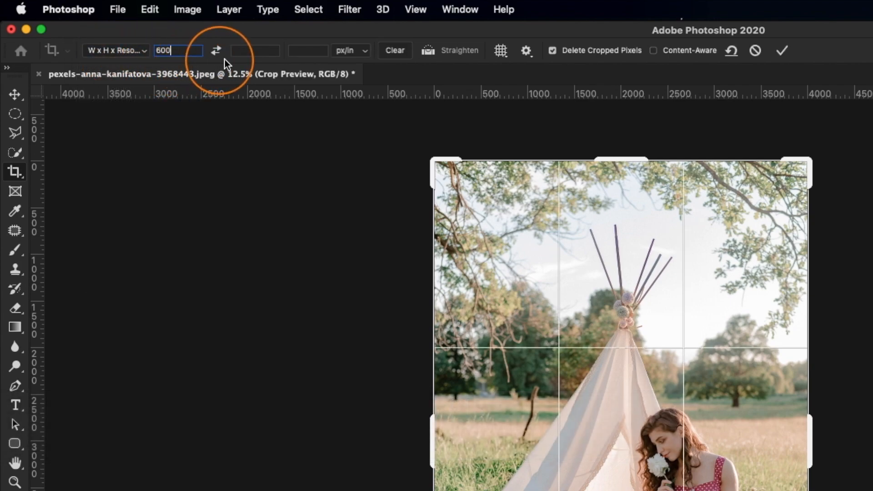
{"action": "left_click", "coordinate": [250, 50]}
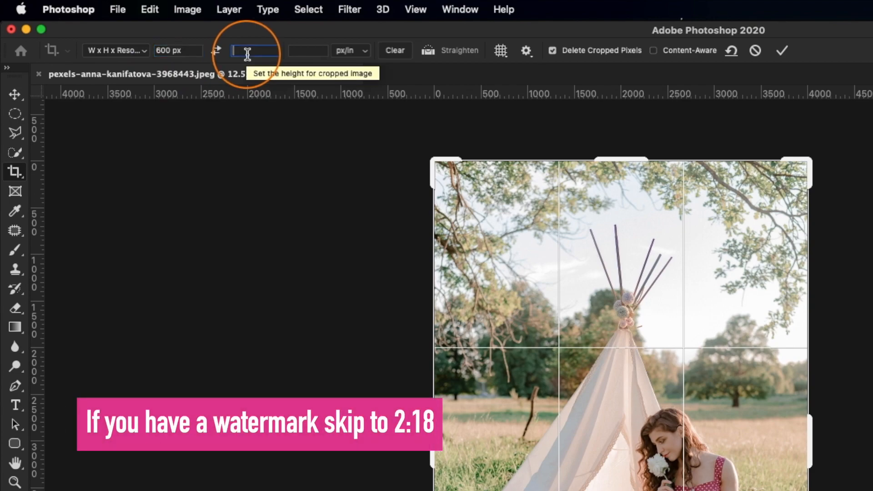
{"action": "type", "text": "800 px"}
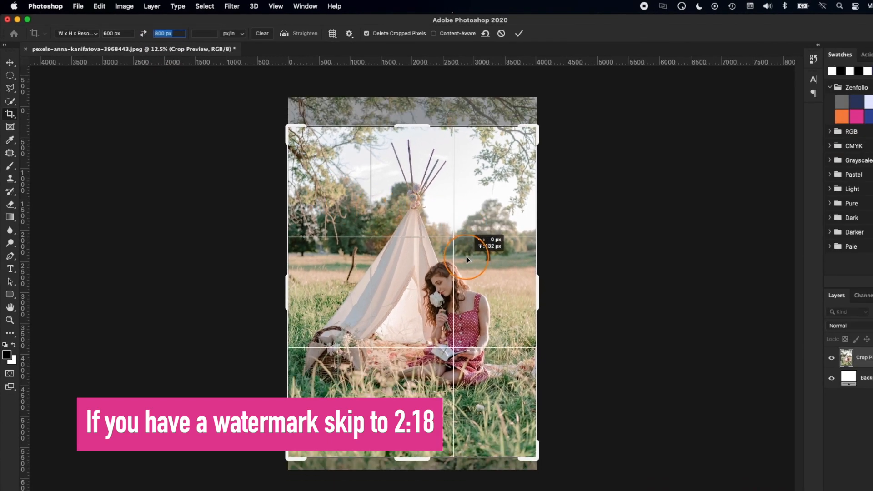
Commit the portrait crop and add the '#ZenfolioLive youtube.com/zenfolio/live' text layer
{"action": "key", "text": "Return"}
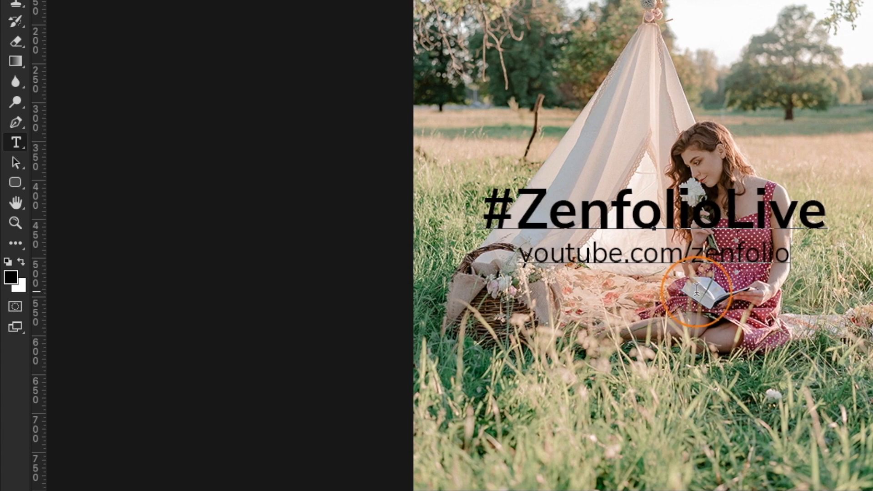
{"action": "type", "text": "/live"}
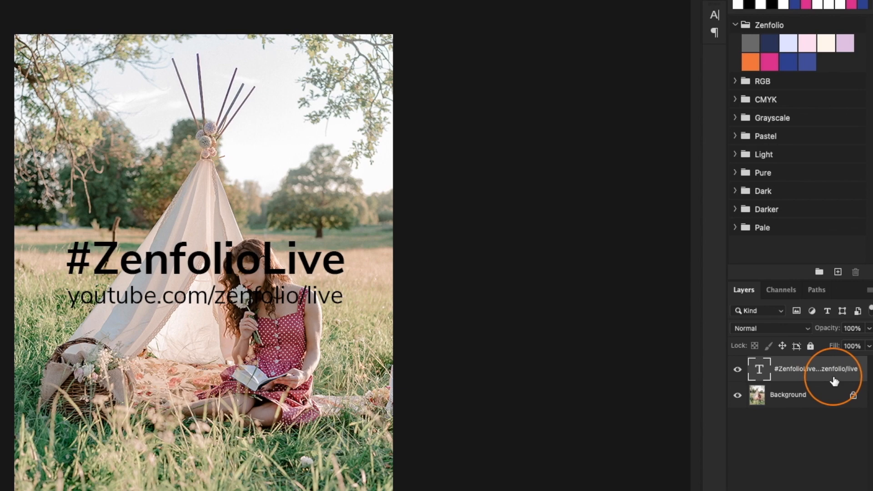
Apply a 2 px white outside Stroke layer style to the watermark text
{"action": "double_click", "coordinate": [827, 376]}
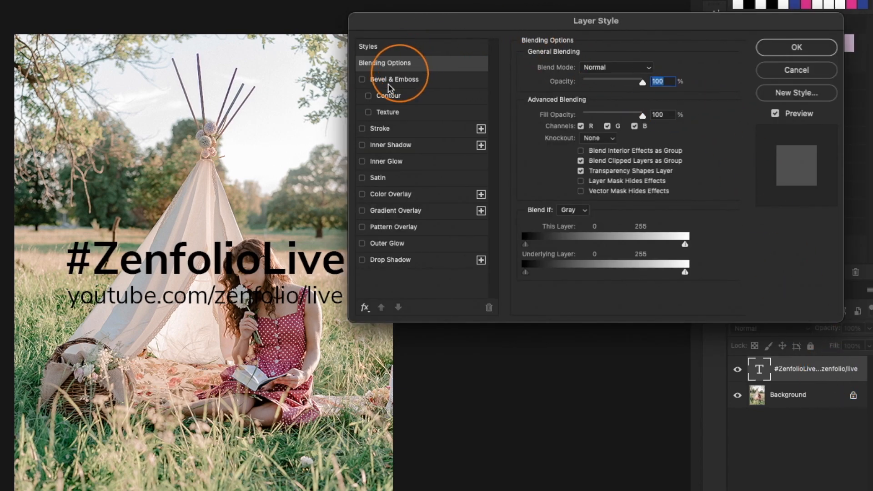
{"action": "left_click", "coordinate": [362, 129]}
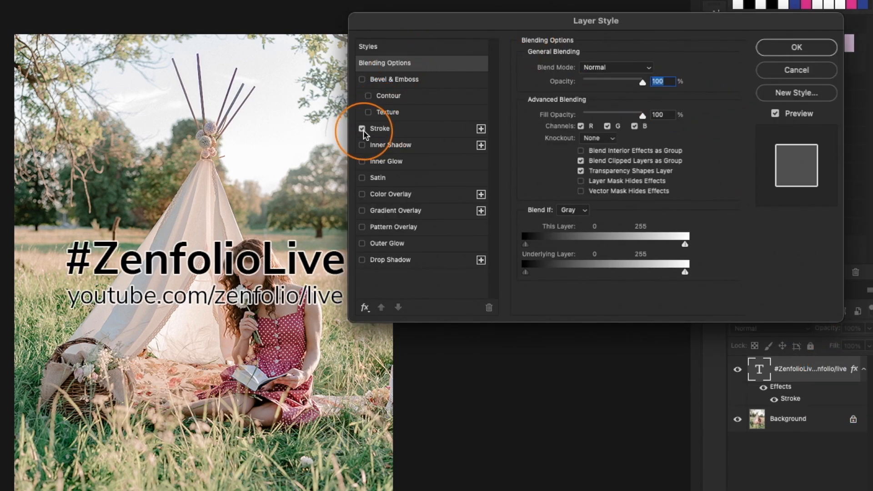
{"action": "left_click", "coordinate": [380, 129]}
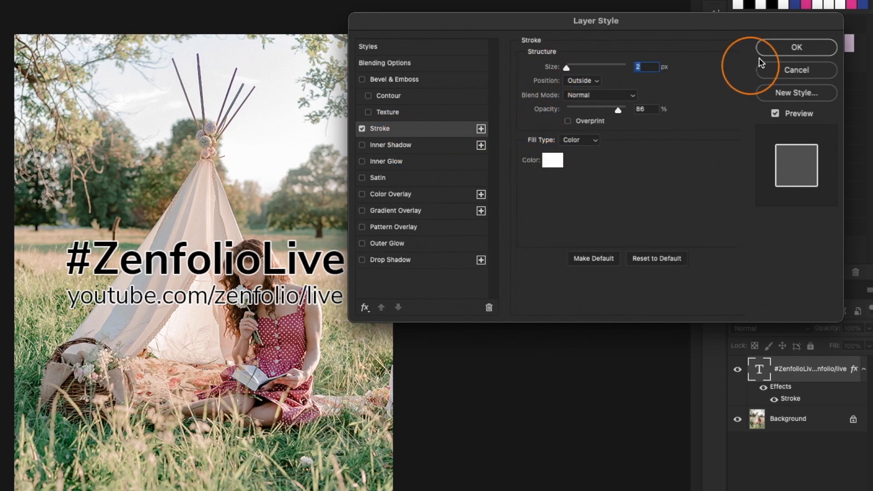
{"action": "left_click", "coordinate": [796, 48]}
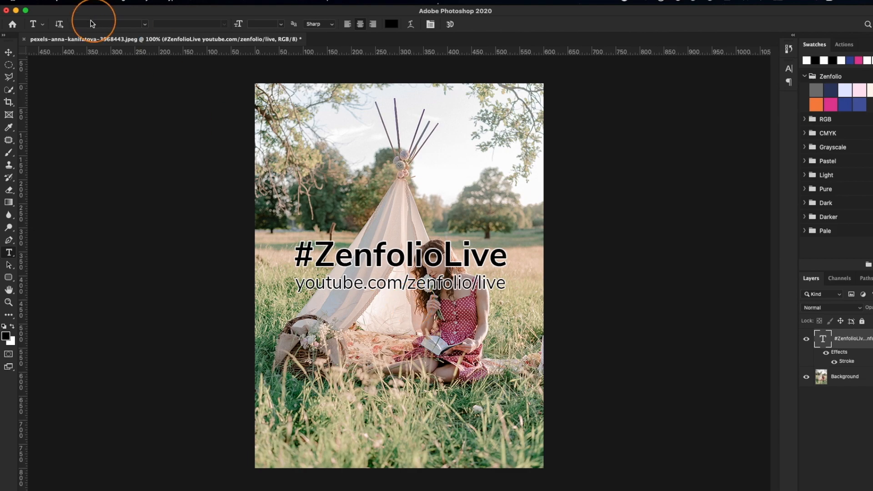
Rasterize the text layer and its stroke style into plain pixels
{"action": "left_click", "coordinate": [8, 56]}
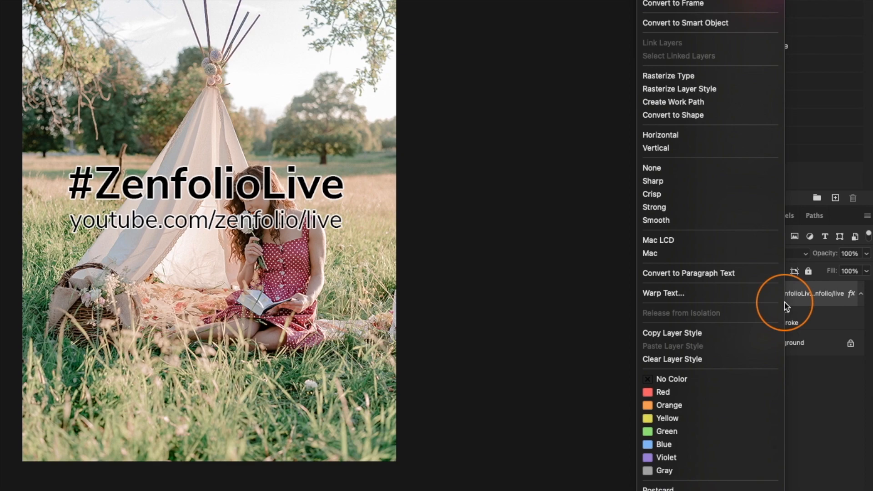
{"action": "mouse_move", "coordinate": [768, 145]}
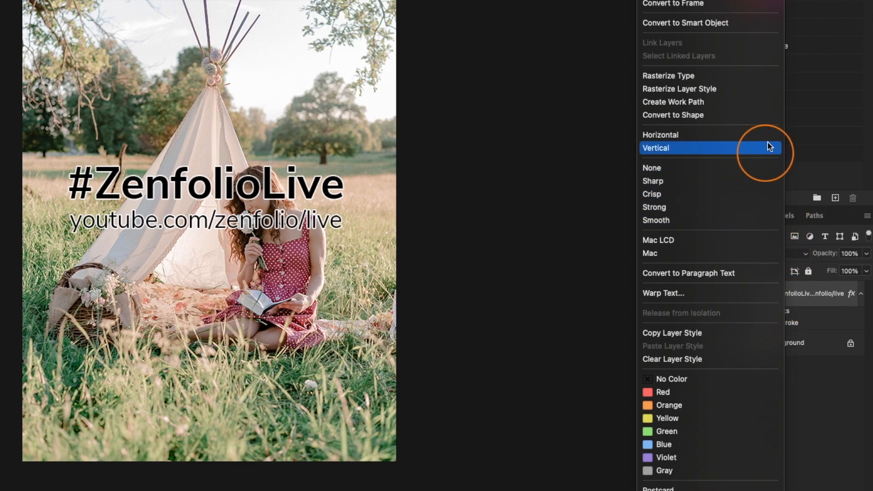
{"action": "mouse_move", "coordinate": [755, 79]}
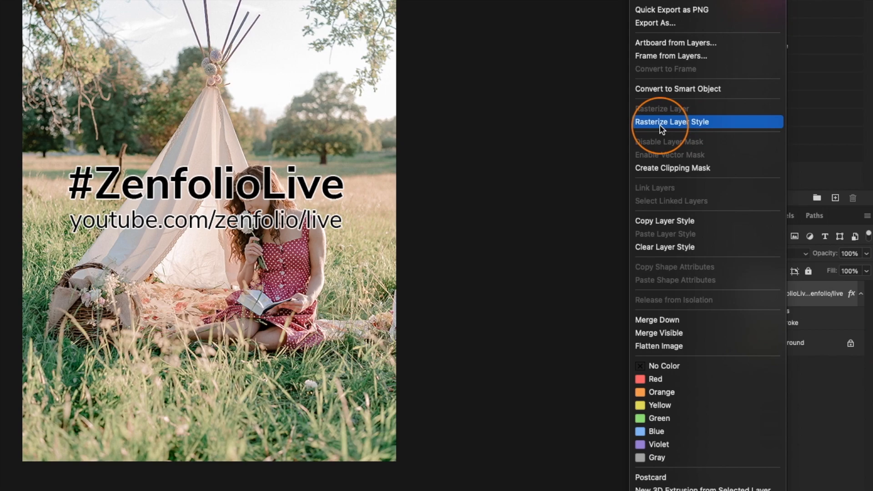
{"action": "left_click", "coordinate": [668, 122]}
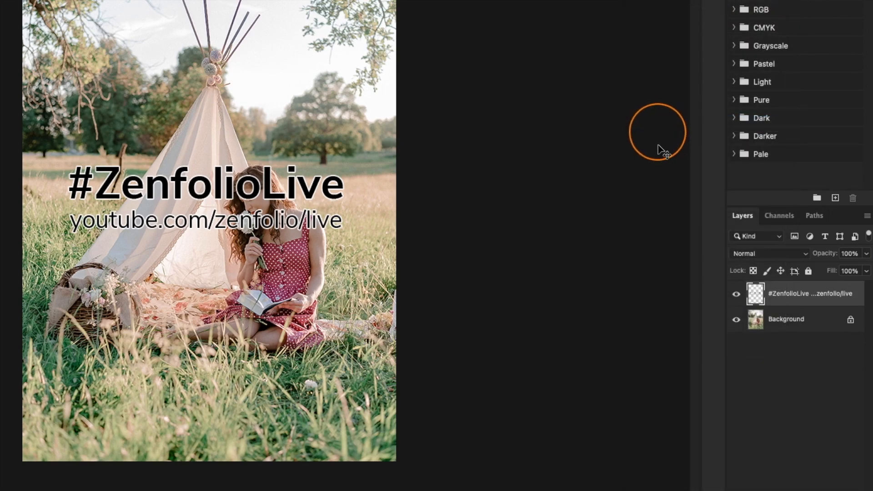
Load the text pixels as a selection and crop the canvas to 444 by 110 px
{"action": "left_click", "coordinate": [756, 294]}
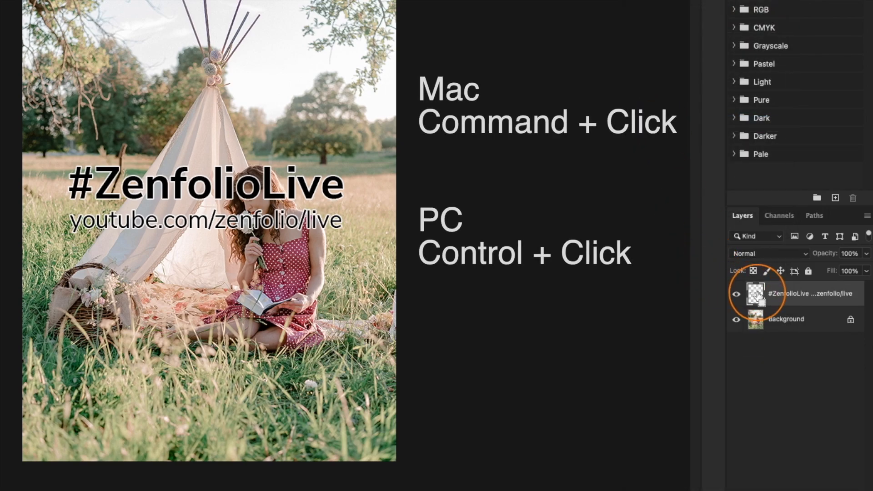
{"action": "left_click", "coordinate": [755, 293]}
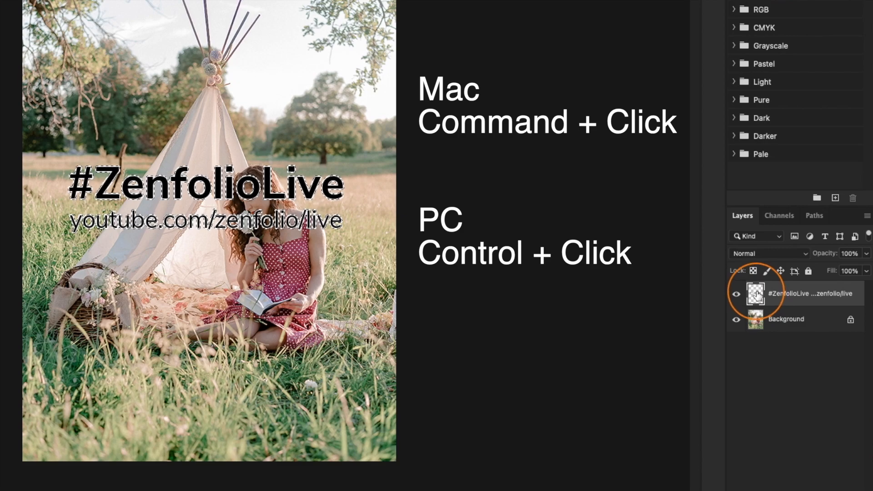
{"action": "left_click", "coordinate": [756, 293]}
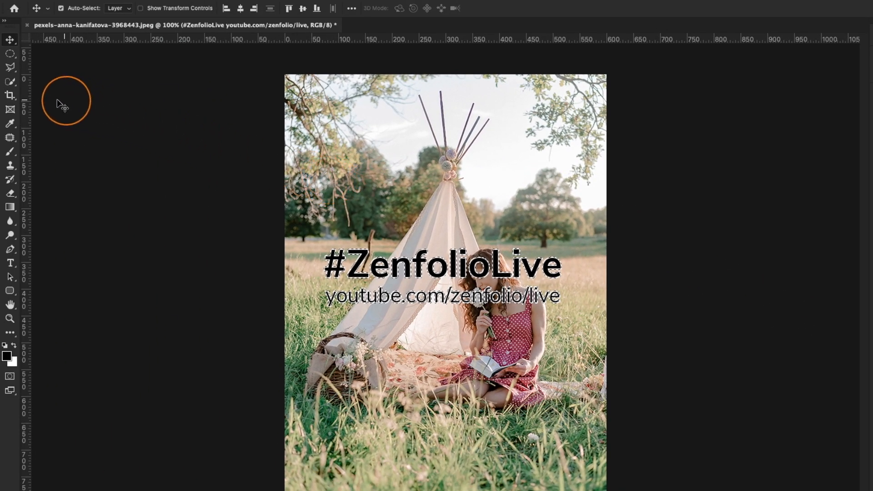
{"action": "left_click", "coordinate": [9, 94]}
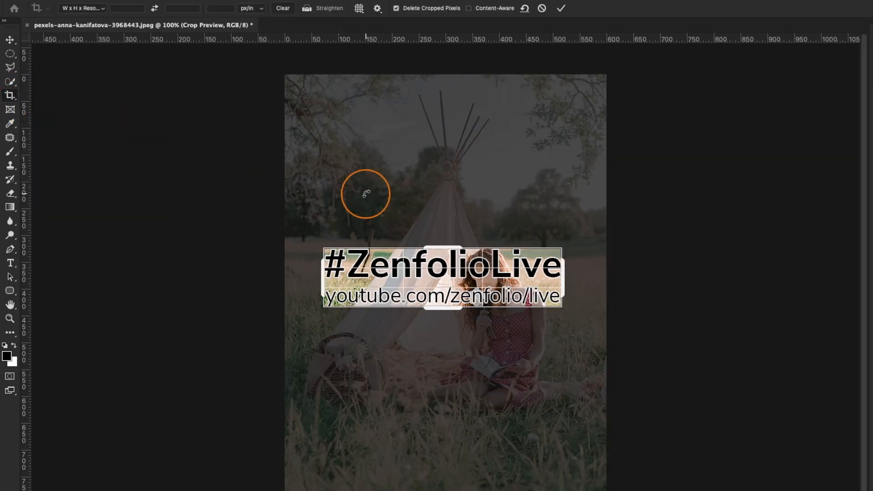
{"action": "key", "text": "Enter"}
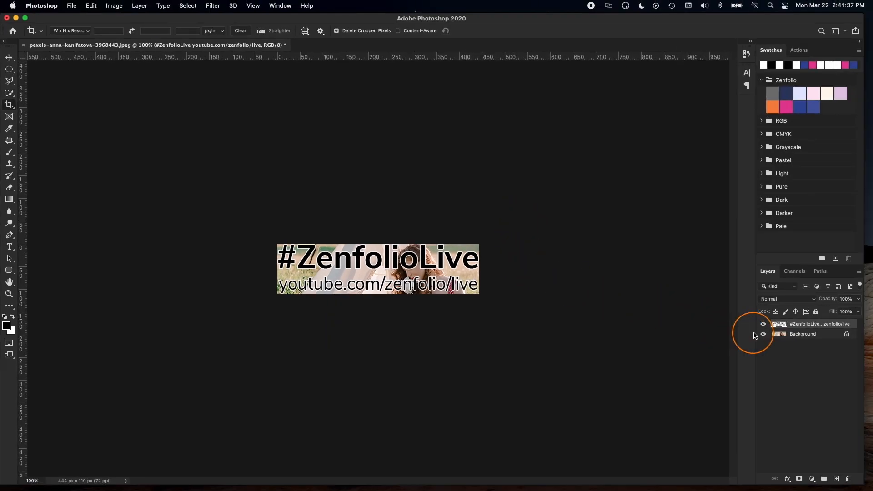
Hide the background layer and save for Web (Legacy) as a transparent PNG-24
{"action": "left_click", "coordinate": [763, 334]}
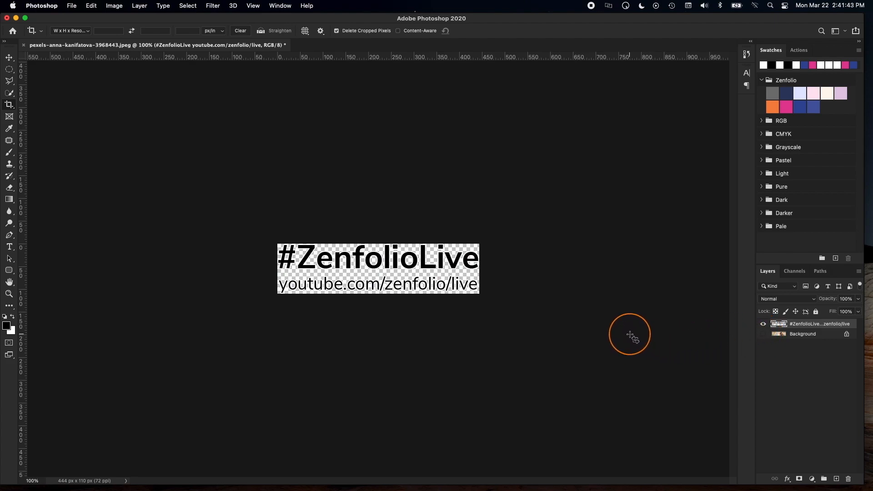
{"action": "mouse_move", "coordinate": [260, 195]}
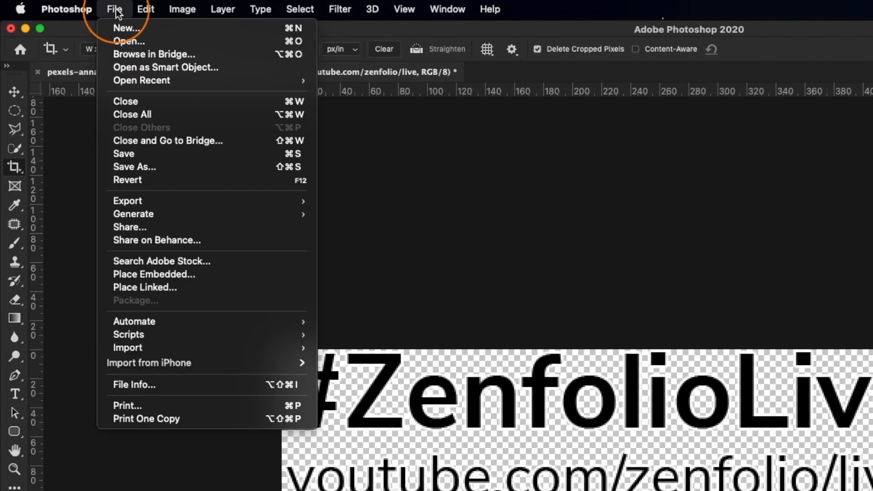
{"action": "mouse_move", "coordinate": [128, 201]}
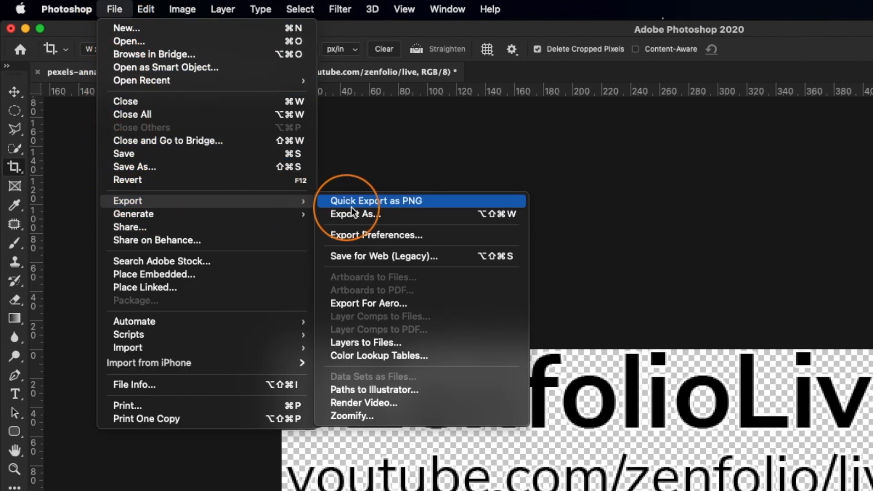
{"action": "mouse_move", "coordinate": [417, 210]}
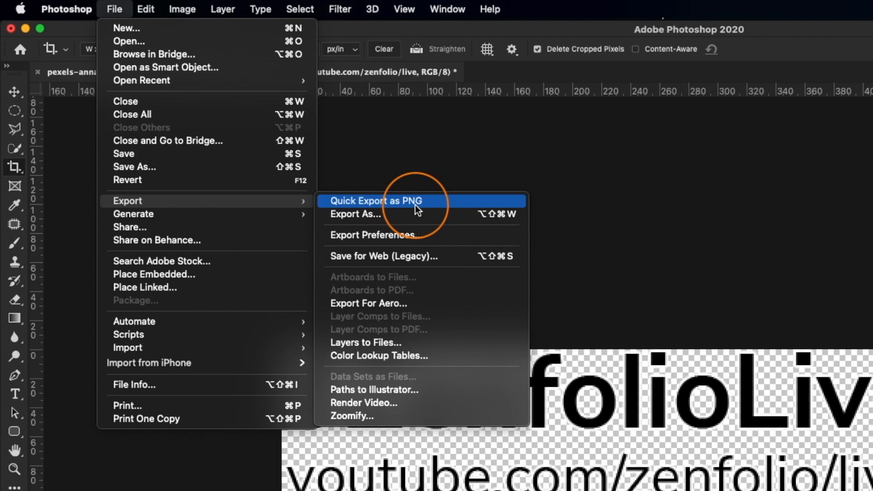
{"action": "mouse_move", "coordinate": [334, 263]}
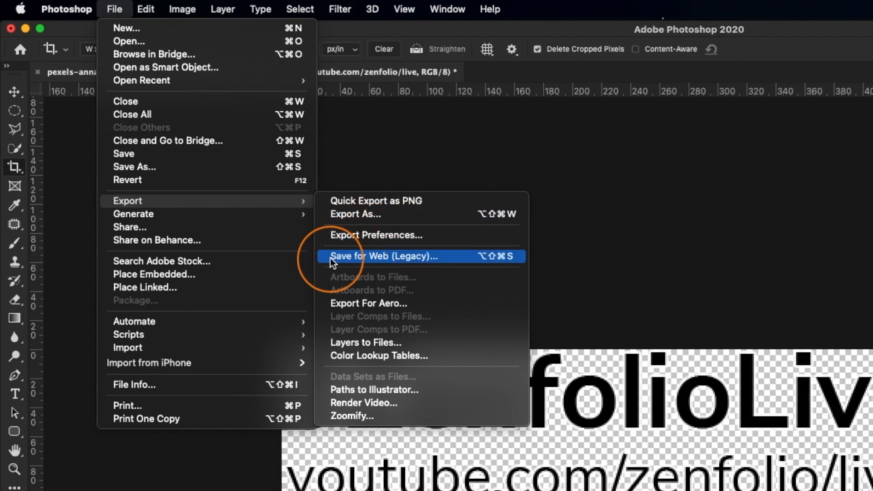
{"action": "left_click", "coordinate": [386, 256]}
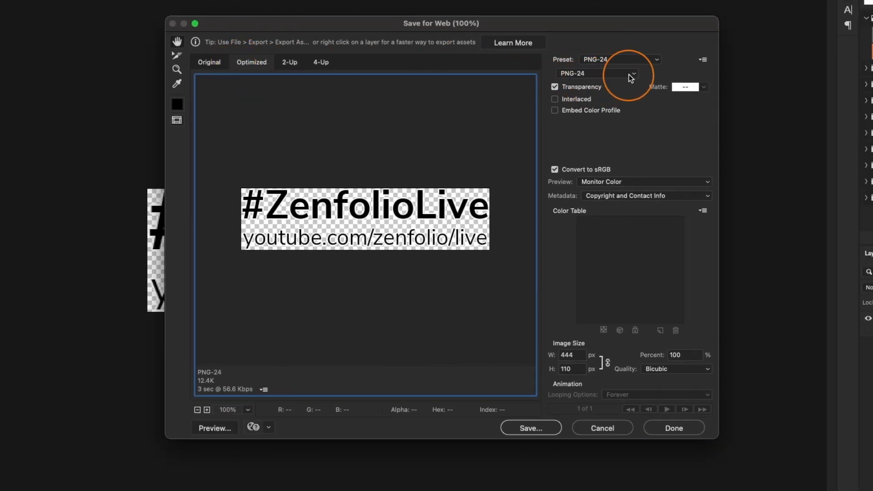
{"action": "left_click", "coordinate": [631, 75]}
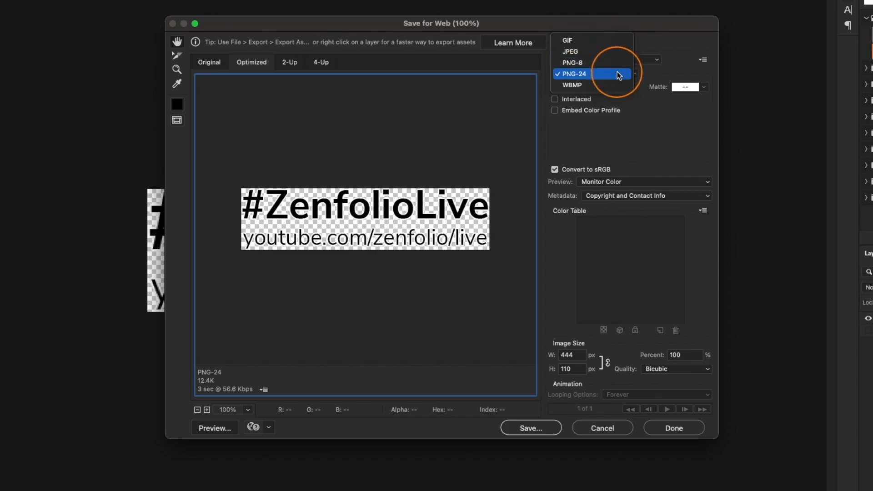
{"action": "mouse_move", "coordinate": [580, 78]}
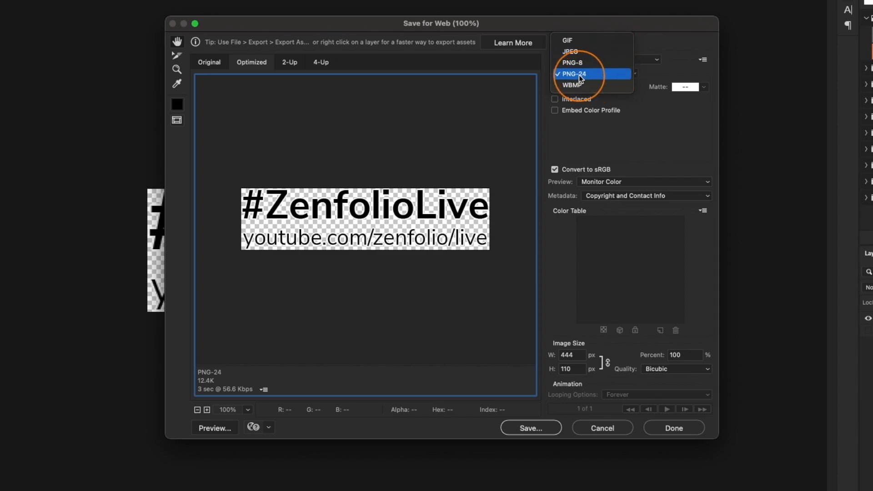
{"action": "left_click", "coordinate": [576, 73]}
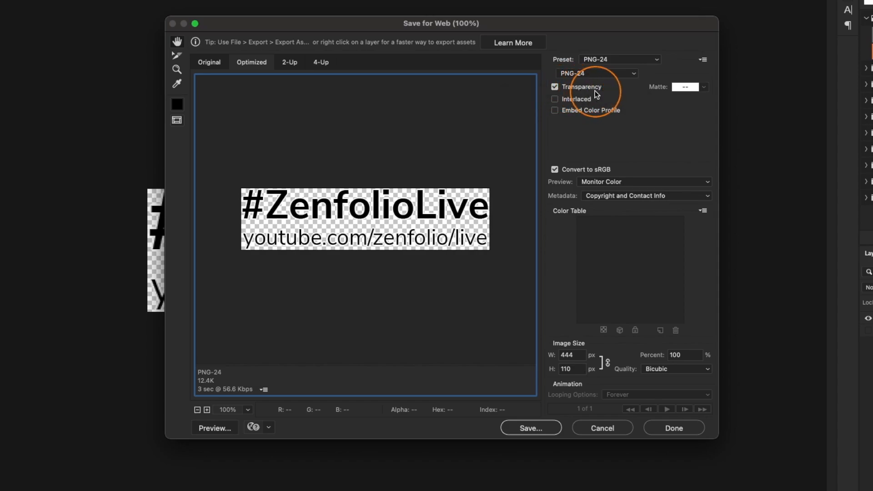
{"action": "left_click", "coordinate": [531, 427]}
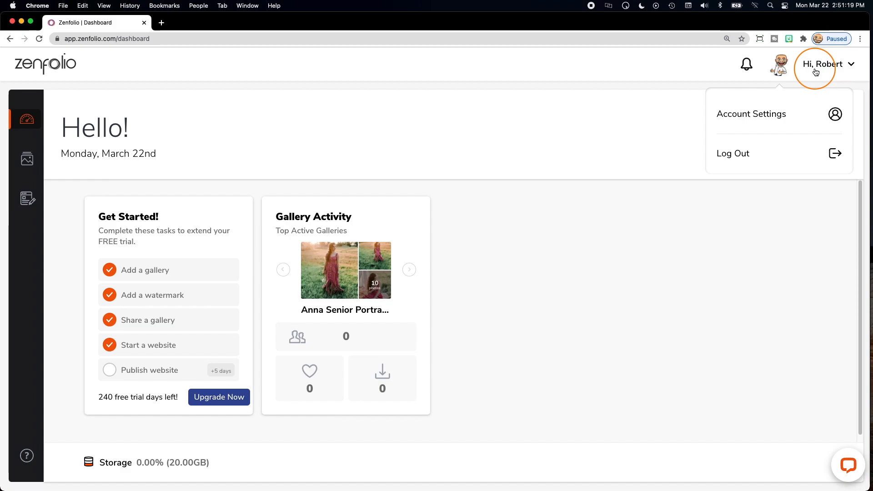
Go to Account Settings > Watermarks and start Add Watermark
{"action": "left_click", "coordinate": [752, 114]}
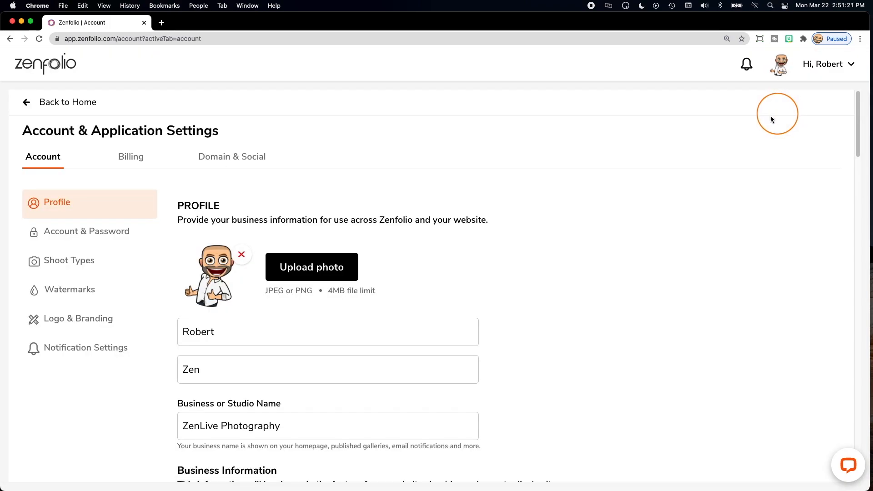
{"action": "left_click", "coordinate": [69, 290]}
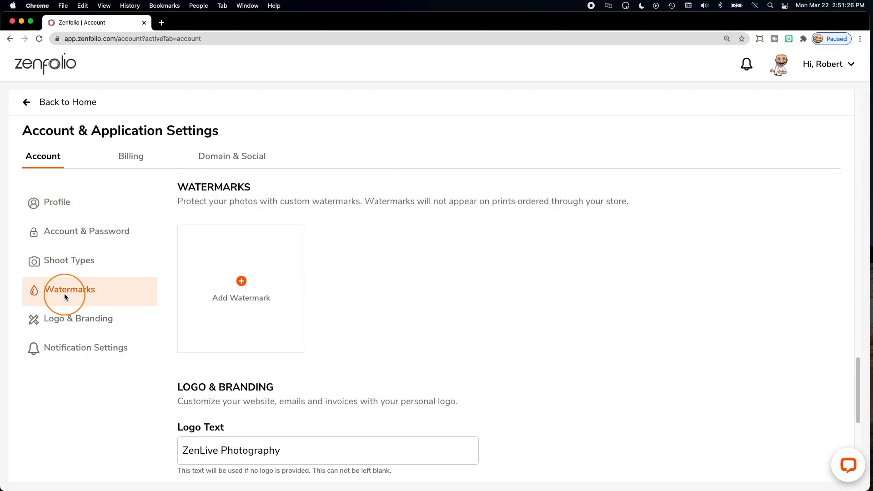
{"action": "left_click", "coordinate": [241, 281]}
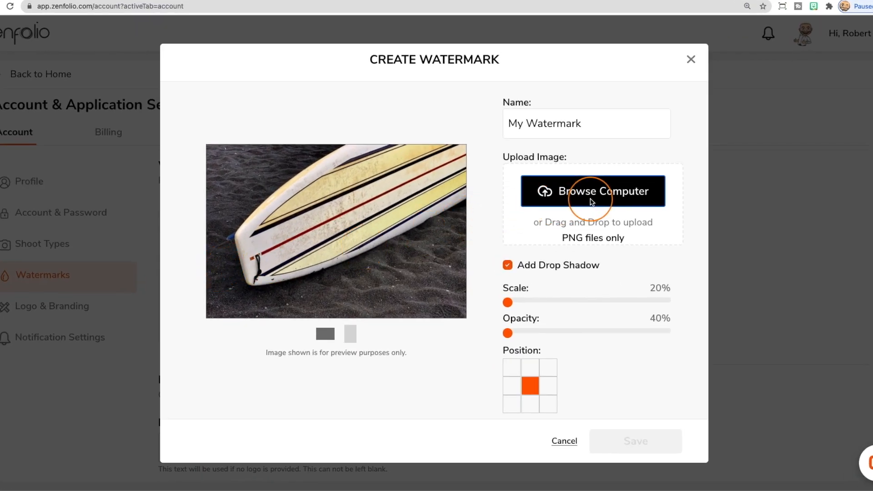
Upload Watermark.png from the computer as the watermark image
{"action": "left_click", "coordinate": [592, 191]}
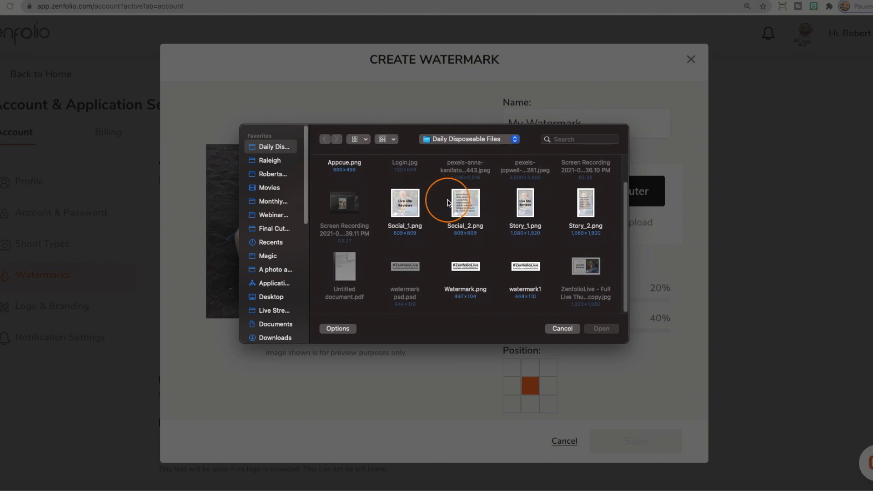
{"action": "left_click", "coordinate": [464, 268]}
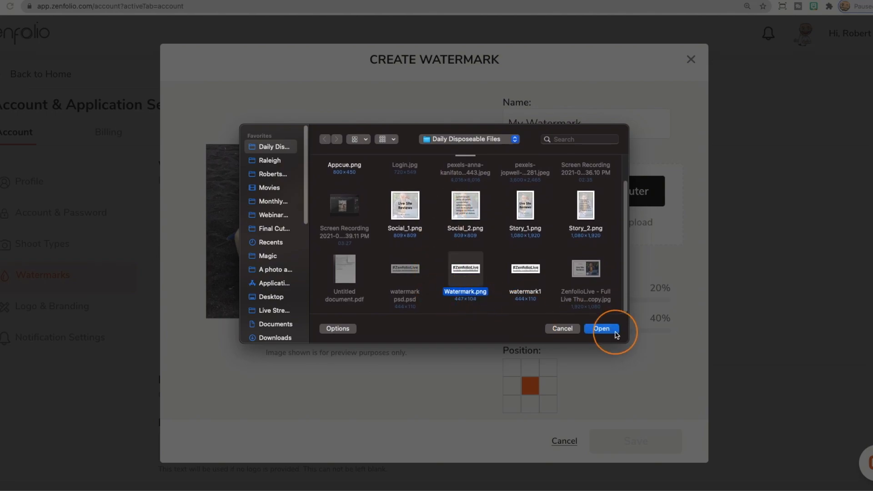
{"action": "left_click", "coordinate": [602, 329]}
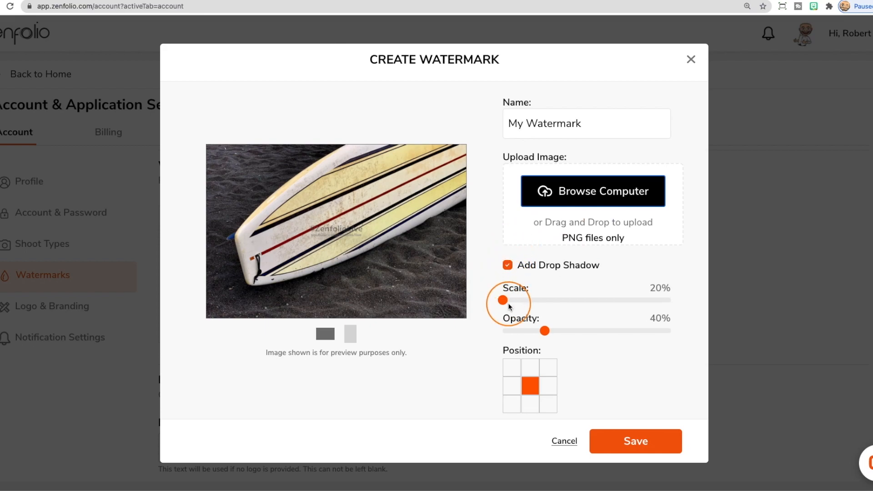
Enlarge the watermark to 60%, keep it centred, and save the new watermark
{"action": "left_click_drag", "start_coordinate": [503, 300], "coordinate": [595, 300]}
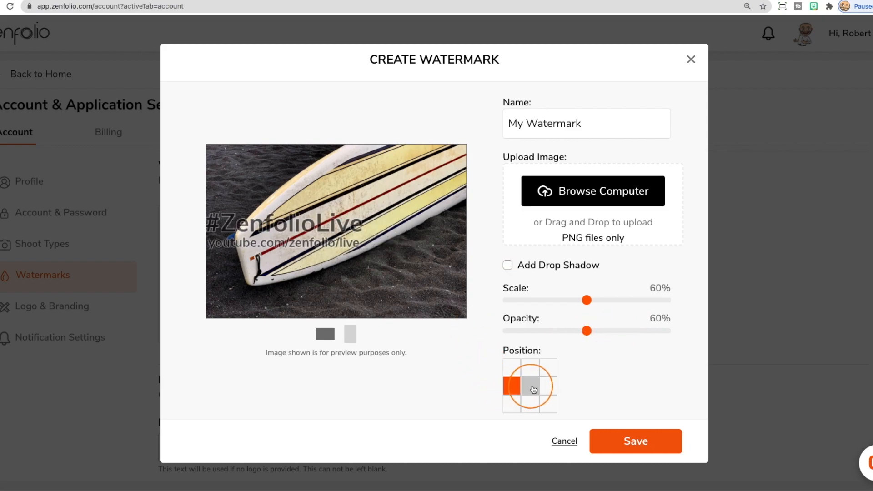
{"action": "left_click", "coordinate": [529, 371]}
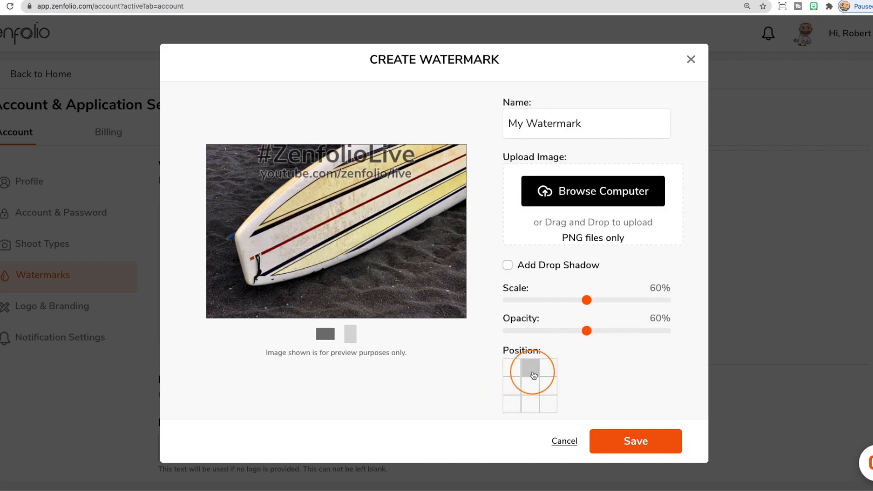
{"action": "left_click", "coordinate": [530, 385]}
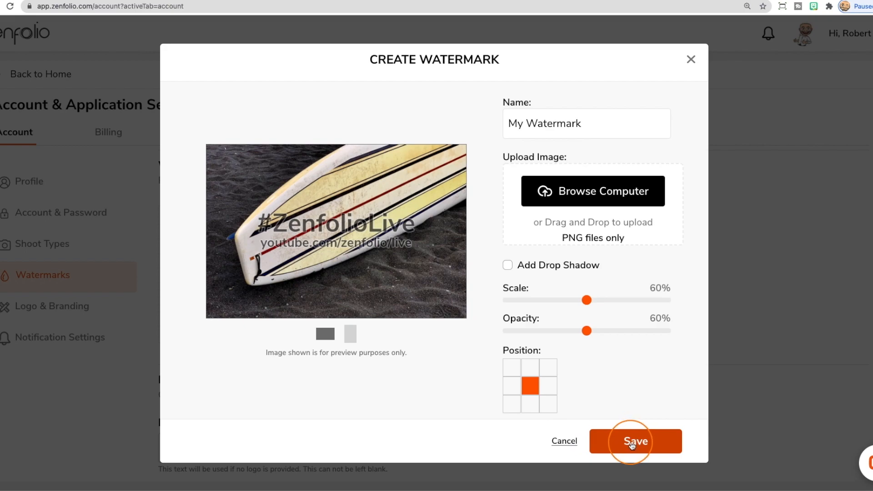
{"action": "left_click", "coordinate": [635, 442]}
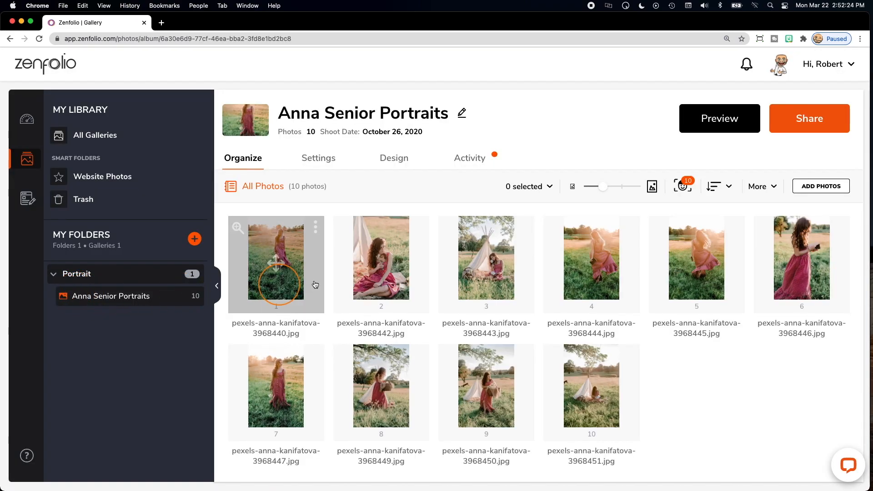
Choose My Watermark in the gallery's Edit Gallery Info Watermark dropdown and close the panel
{"action": "left_click", "coordinate": [757, 185]}
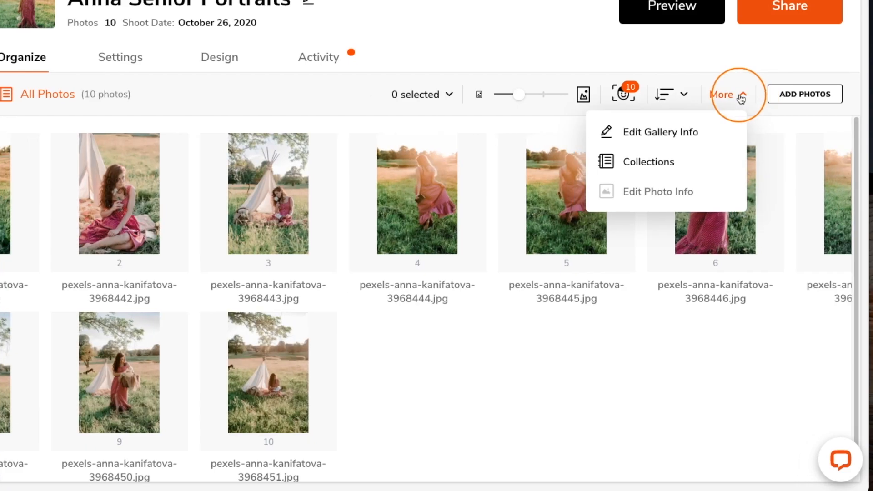
{"action": "left_click", "coordinate": [660, 132]}
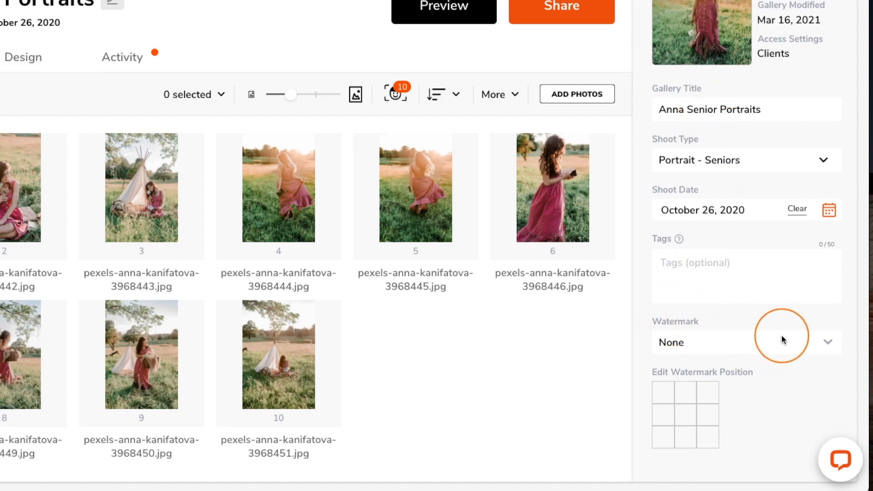
{"action": "left_click", "coordinate": [746, 341]}
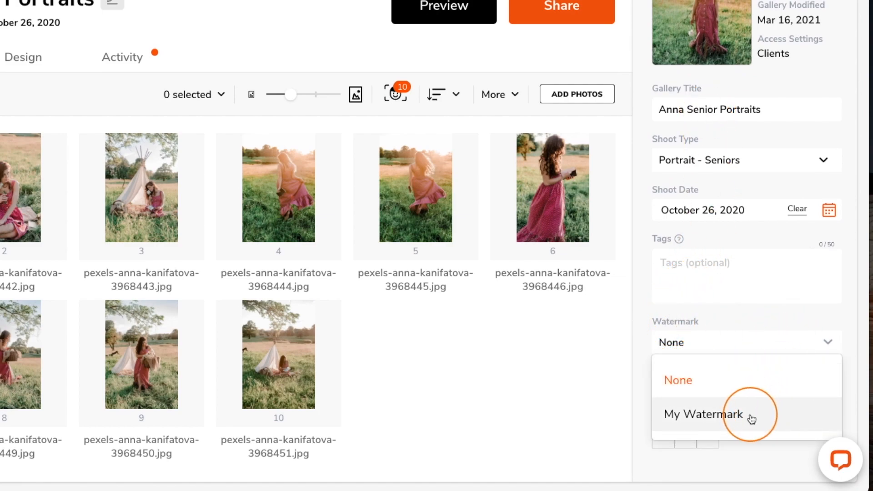
{"action": "left_click", "coordinate": [704, 414]}
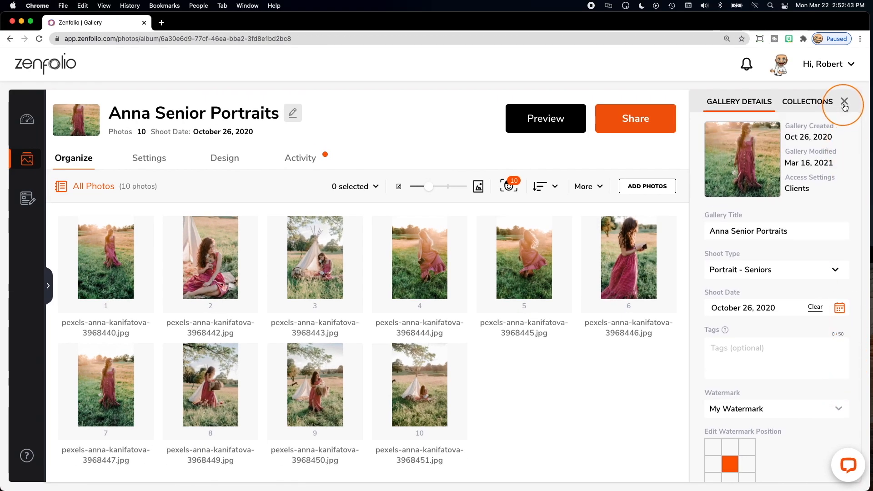
{"action": "left_click", "coordinate": [844, 101]}
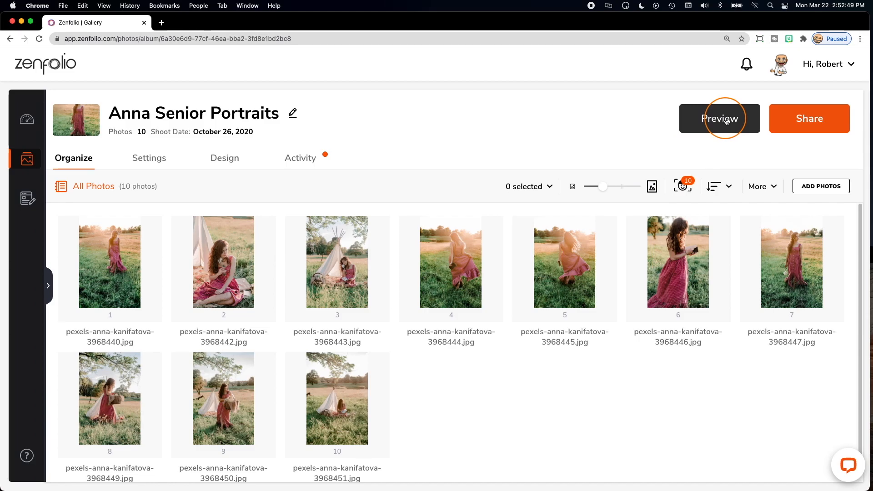
Preview the gallery and scroll through the watermarked photos
{"action": "left_click", "coordinate": [719, 119]}
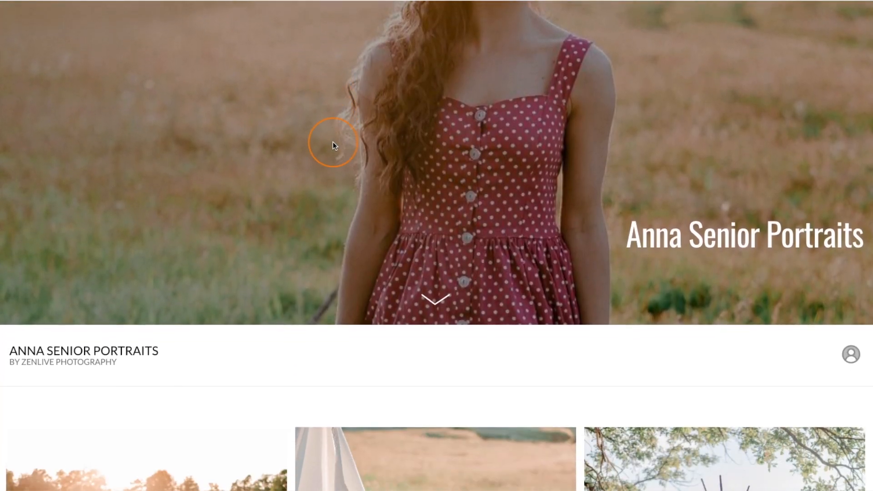
{"action": "scroll", "scroll_direction": "down", "scroll_amount": 3}
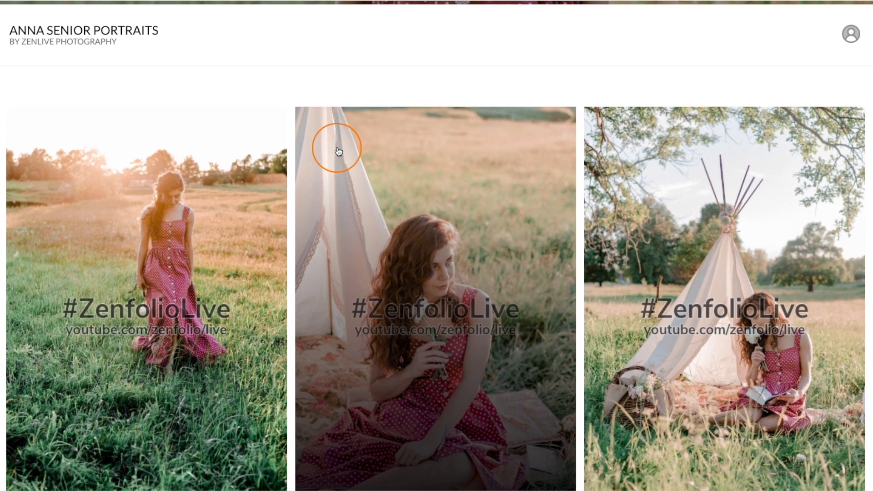
{"action": "scroll", "scroll_direction": "down", "scroll_amount": 3}
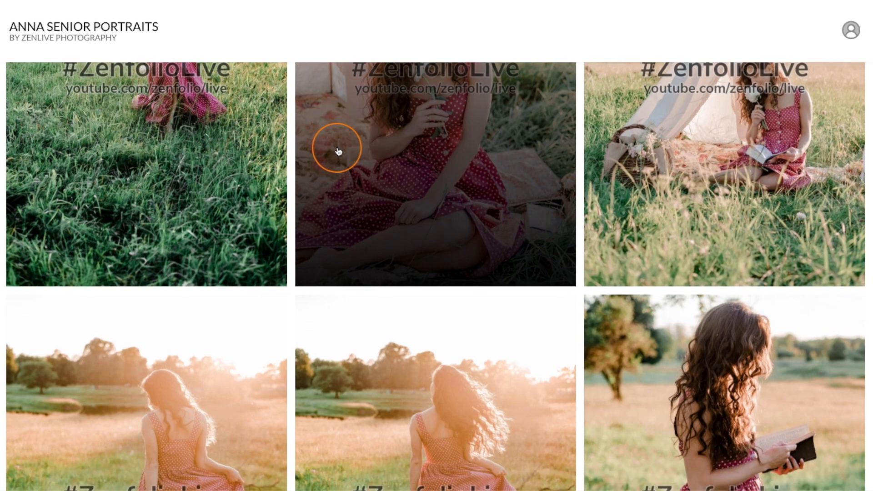